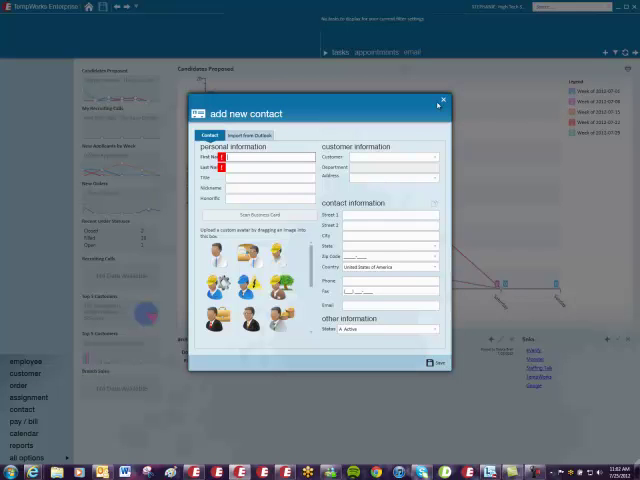
Close the add new contact window without saving.
click(442, 103)
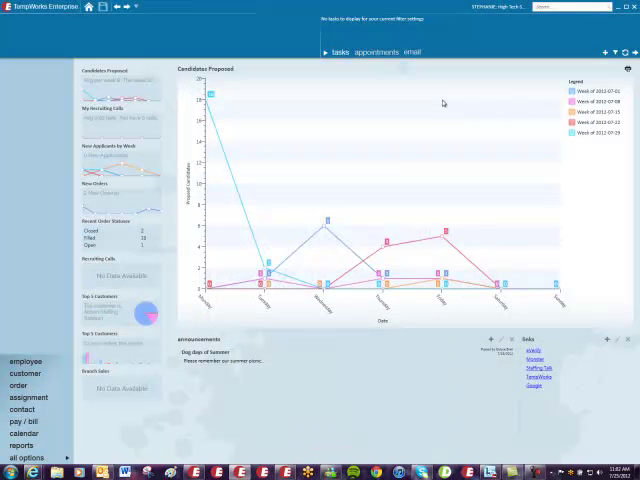
mouse_move(125, 202)
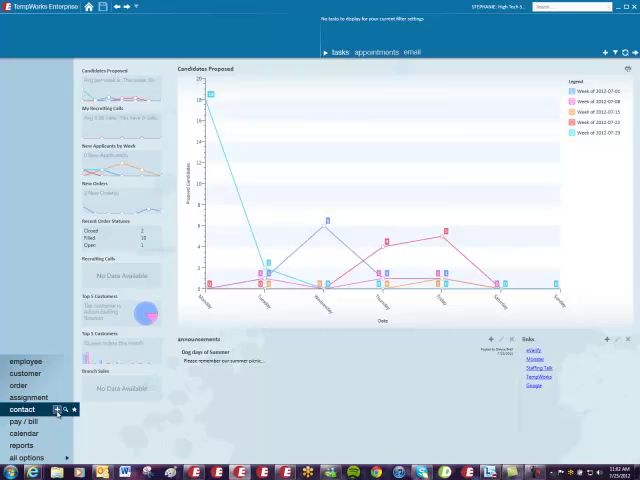
click(57, 409)
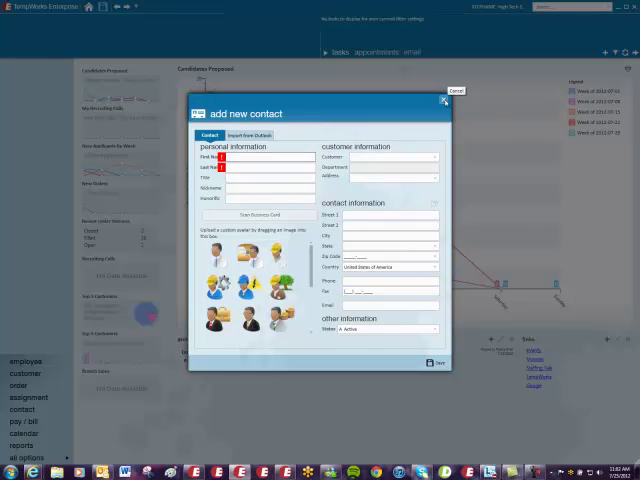
click(443, 102)
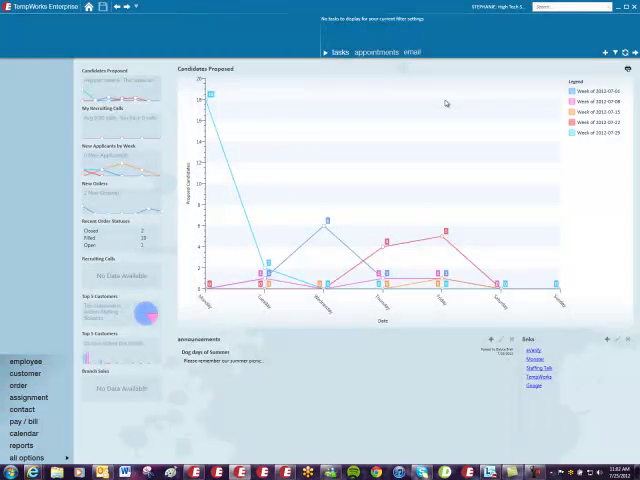
mouse_move(38, 278)
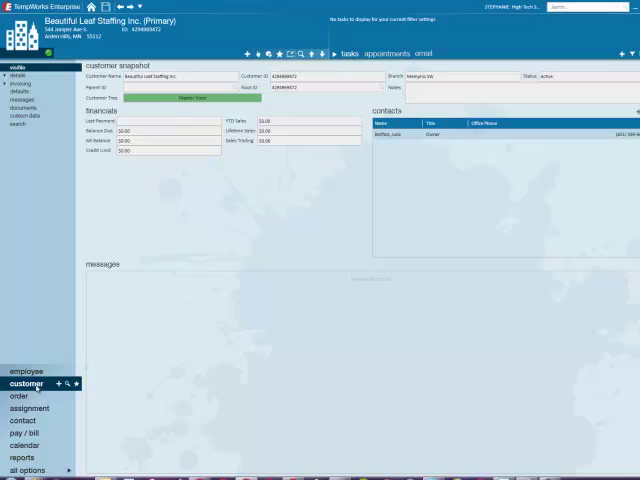
mouse_move(428, 147)
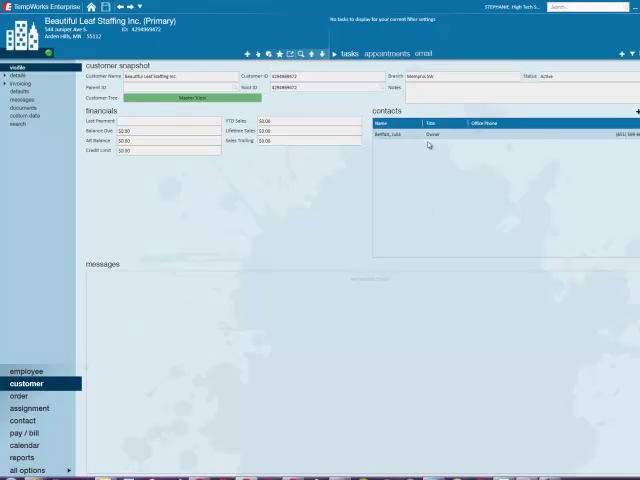
mouse_move(429, 135)
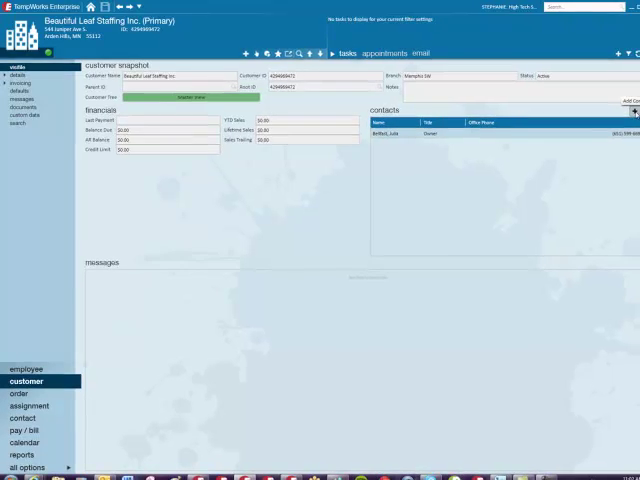
Add a contact from Beautiful Leaf Staffing Inc.'s contacts panel.
click(621, 112)
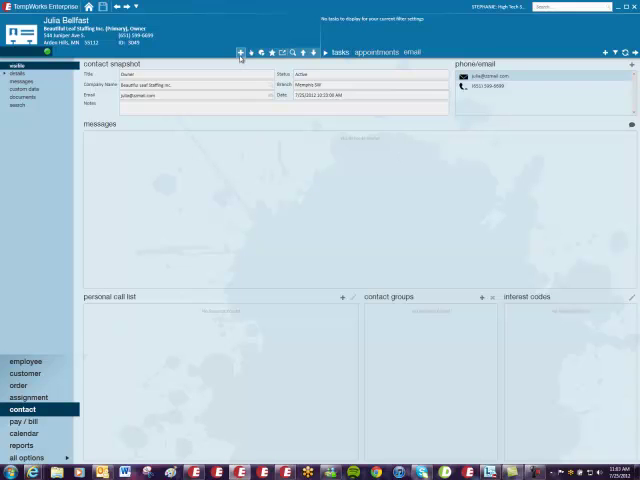
mouse_move(240, 51)
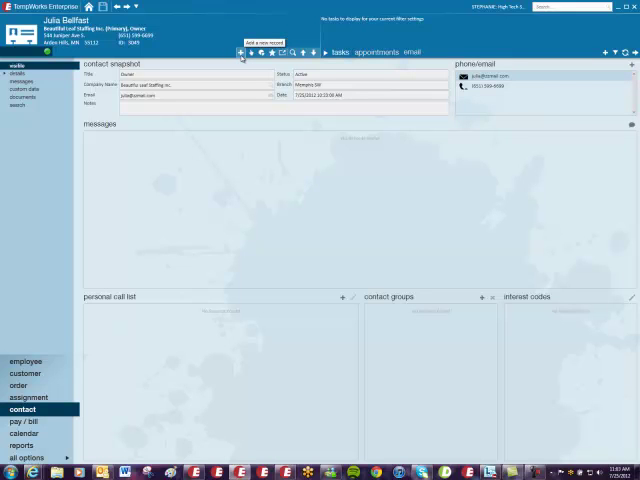
click(240, 50)
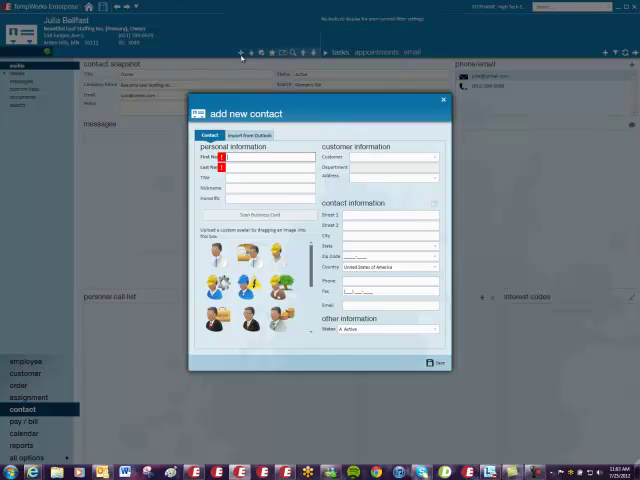
mouse_move(292, 105)
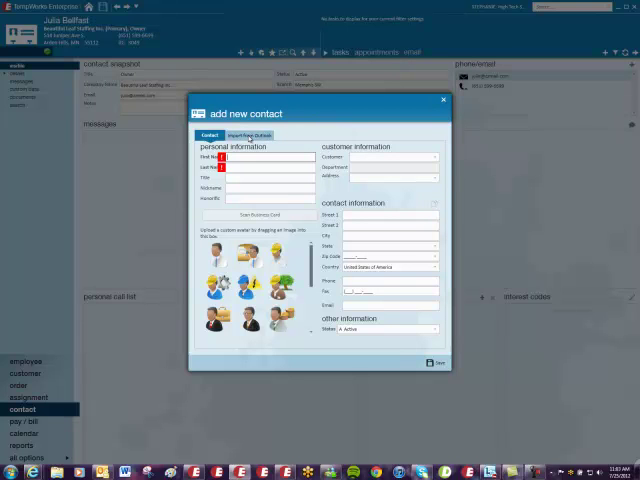
click(248, 135)
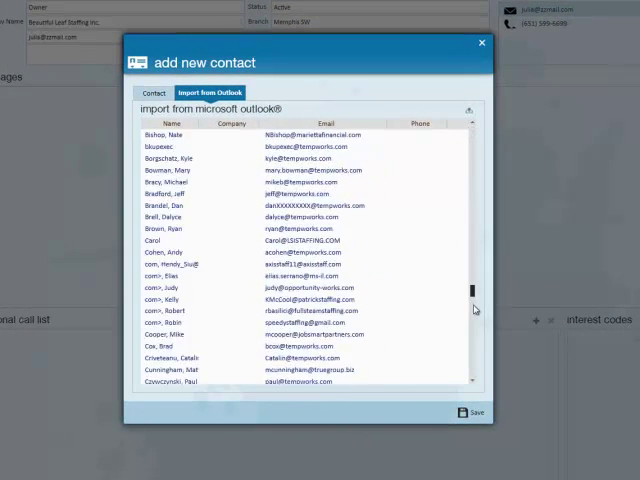
scroll(down, 3)
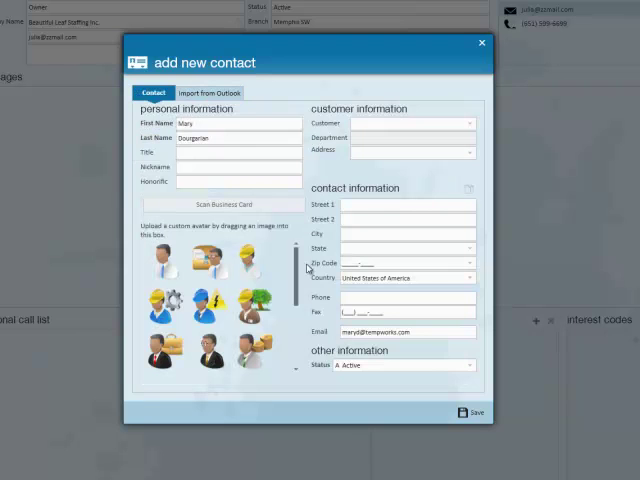
click(238, 138)
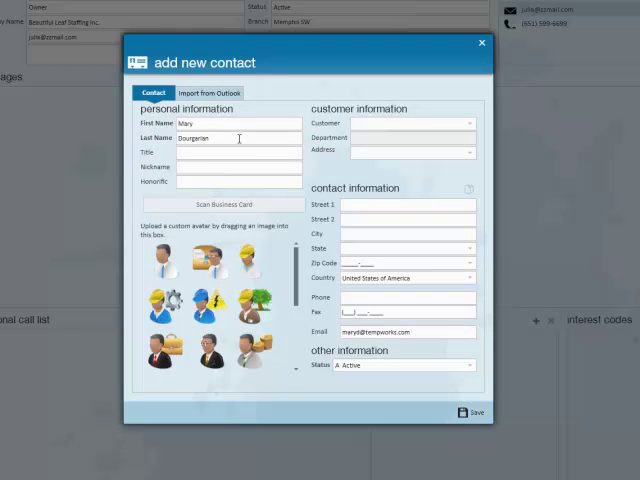
mouse_move(398, 347)
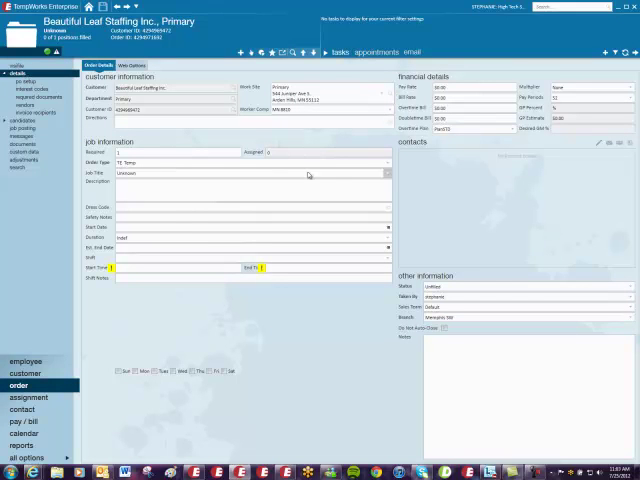
mouse_move(442, 191)
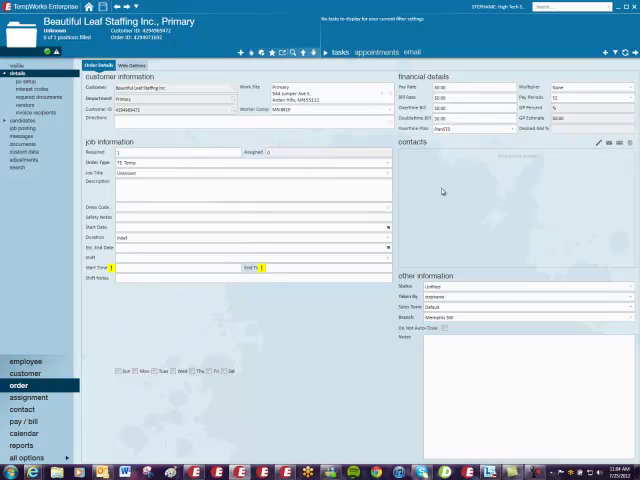
mouse_move(598, 143)
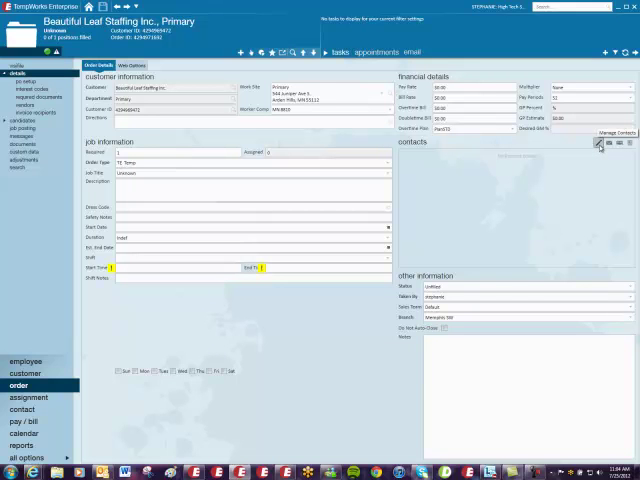
click(599, 145)
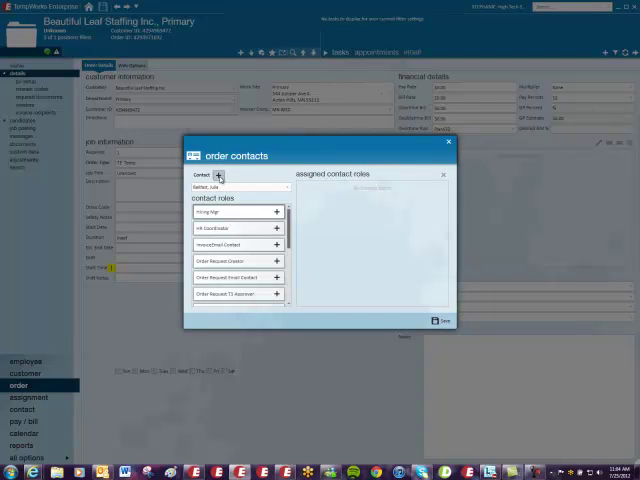
click(218, 175)
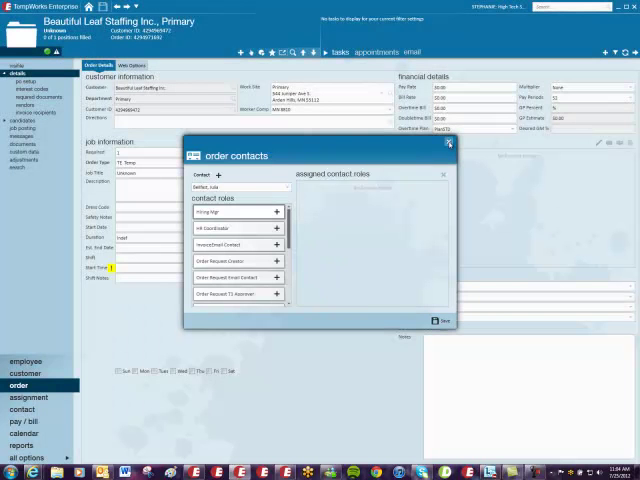
click(447, 145)
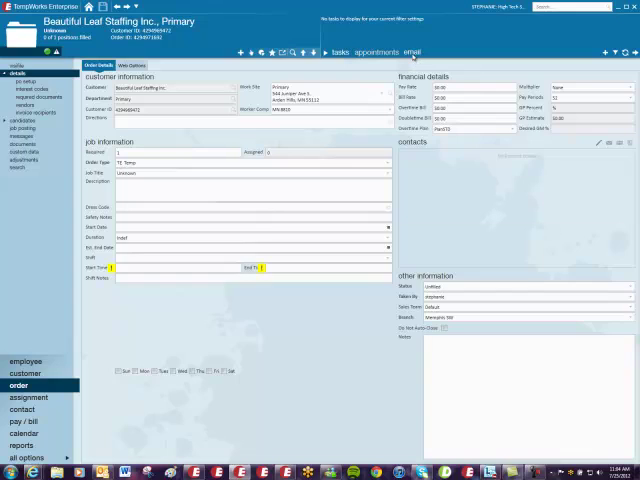
click(428, 57)
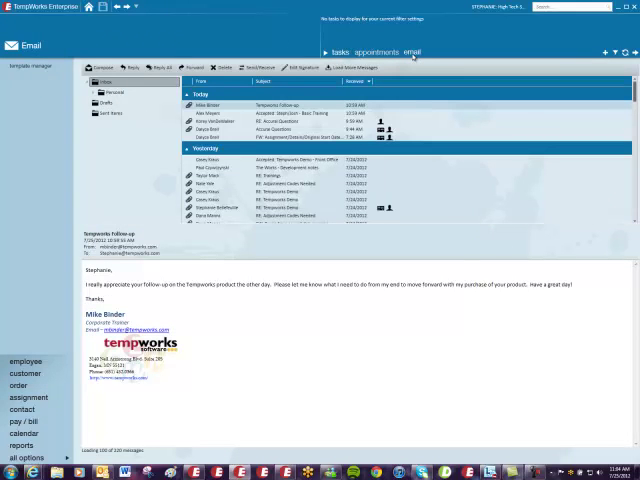
mouse_move(375, 104)
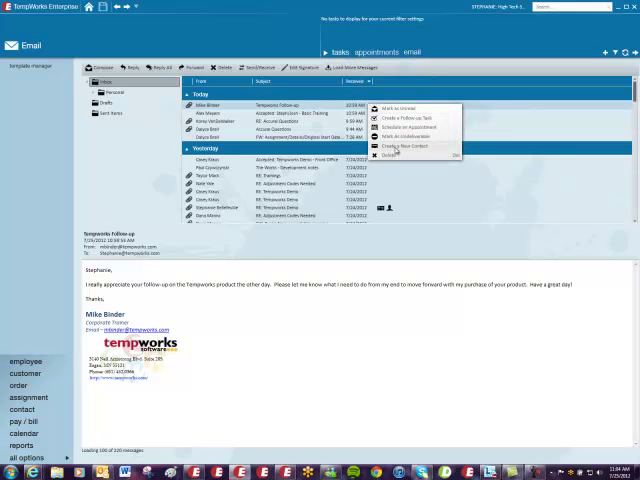
click(405, 146)
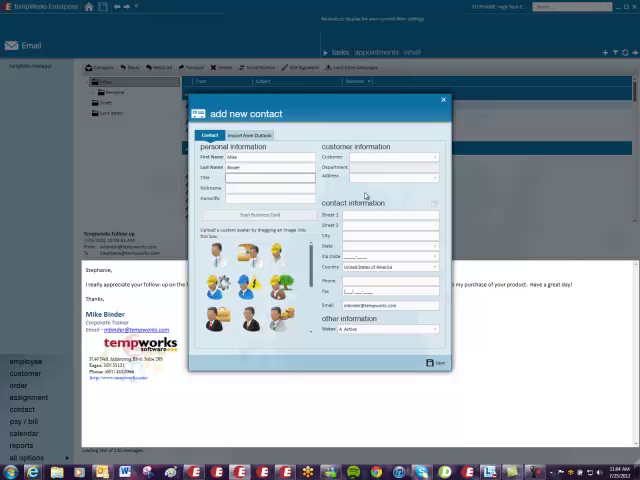
text(Vice President)
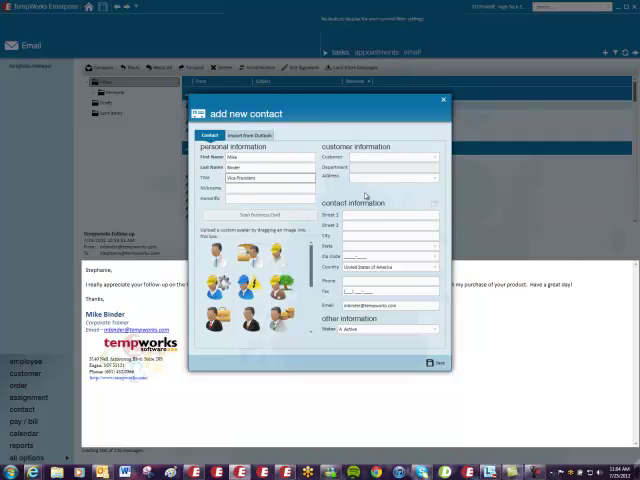
click(265, 188)
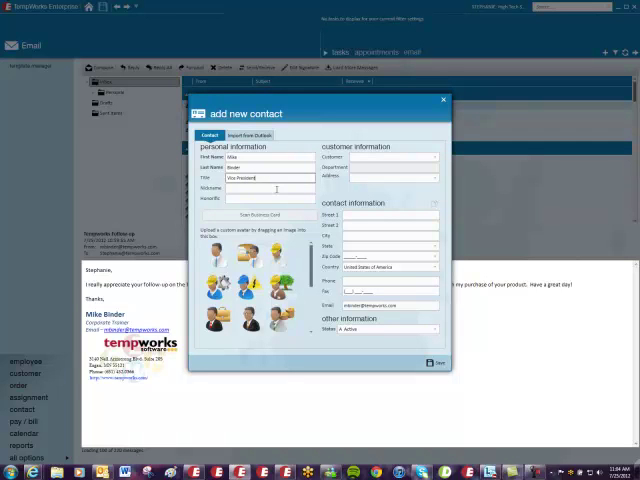
mouse_move(275, 198)
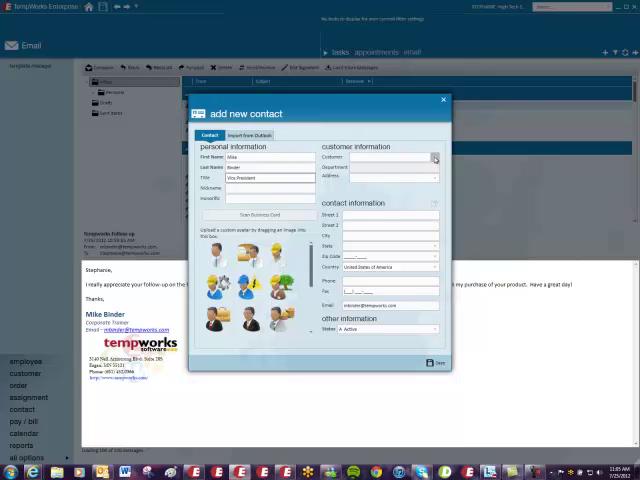
Choose Royal Caribbean with the Security department as the contact's customer.
click(432, 157)
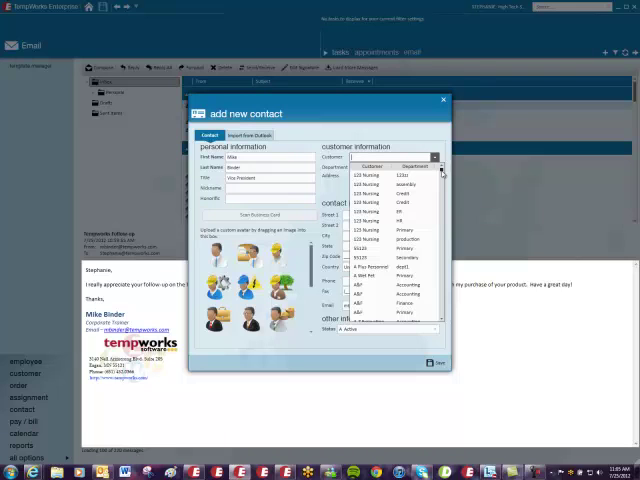
scroll(down, 3)
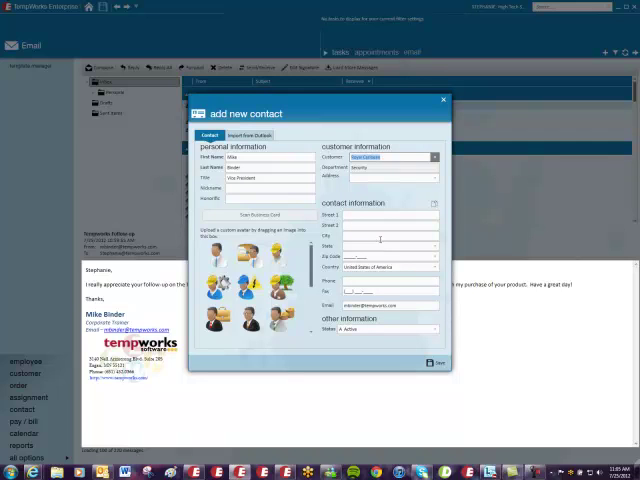
mouse_move(436, 220)
text(651-555-9969)
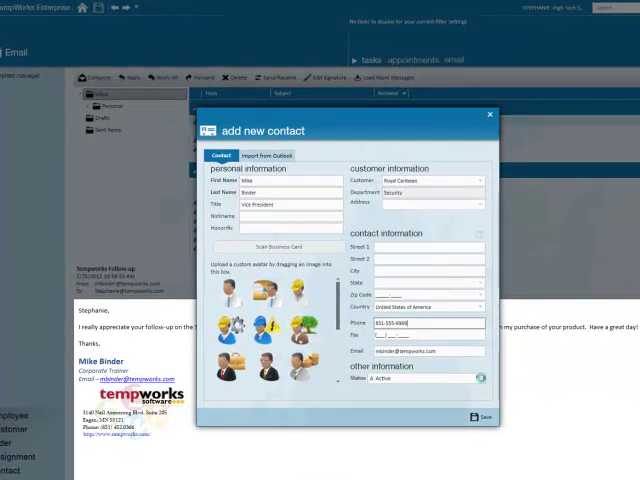
click(481, 378)
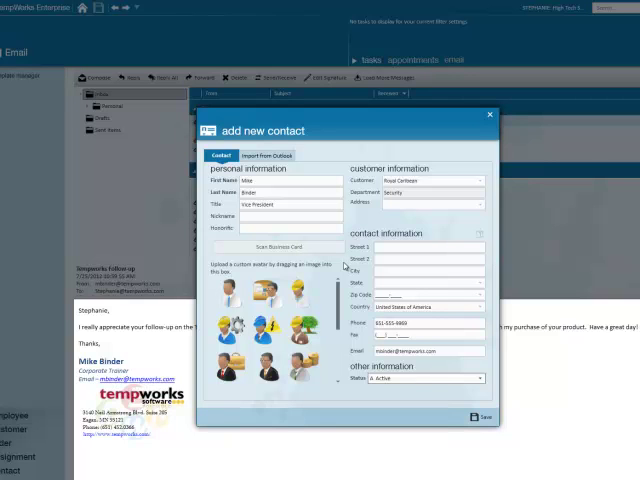
mouse_move(481, 417)
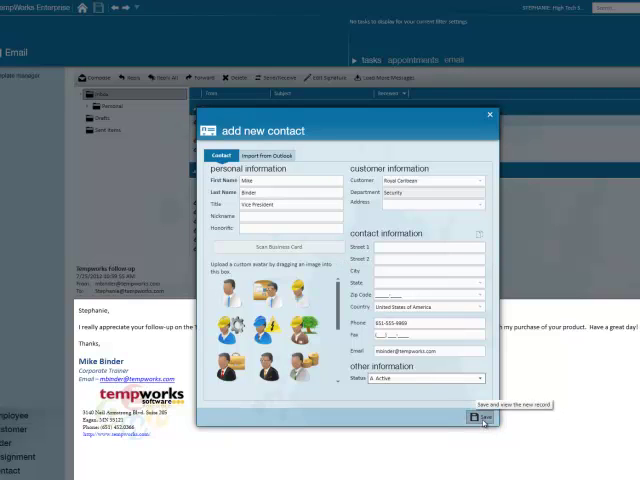
click(476, 419)
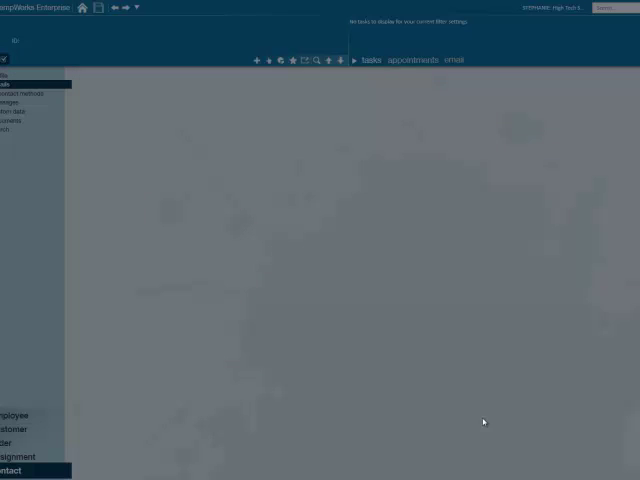